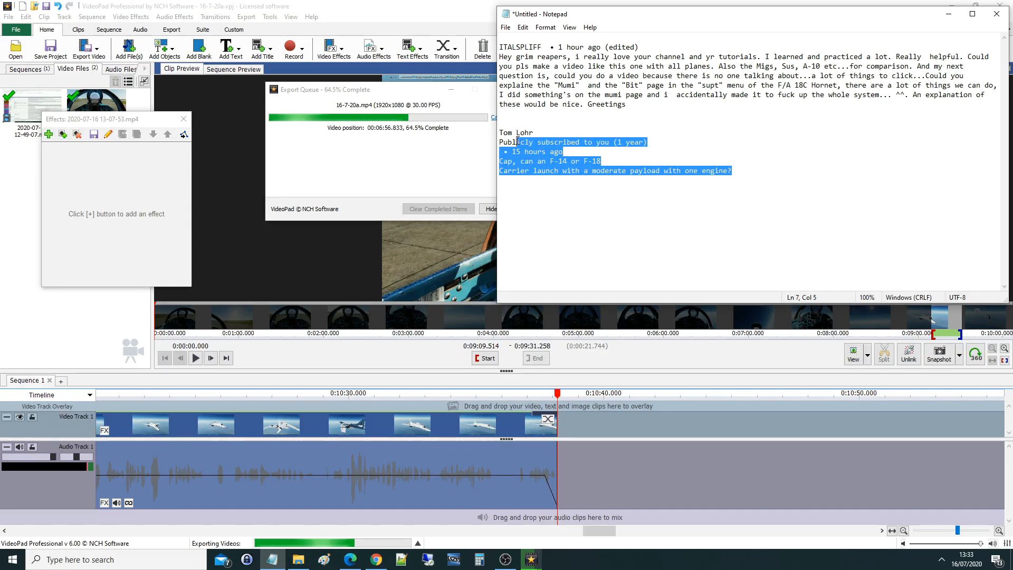
# Step: Read through the Notepad viewer question, highlighting words including 'F-18' along the way
pyautogui.click(756, 176)
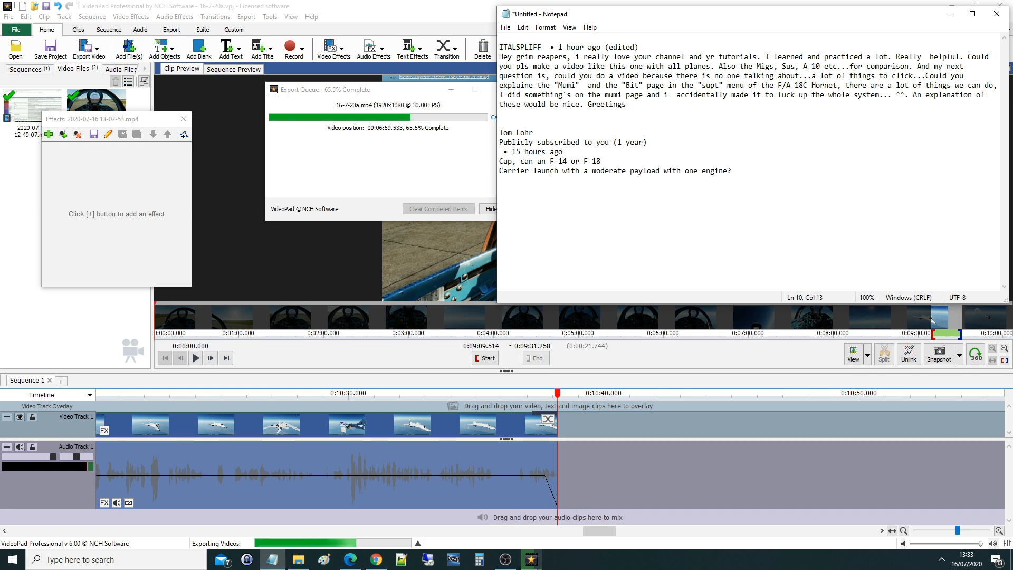
pyautogui.doubleClick(510, 133)
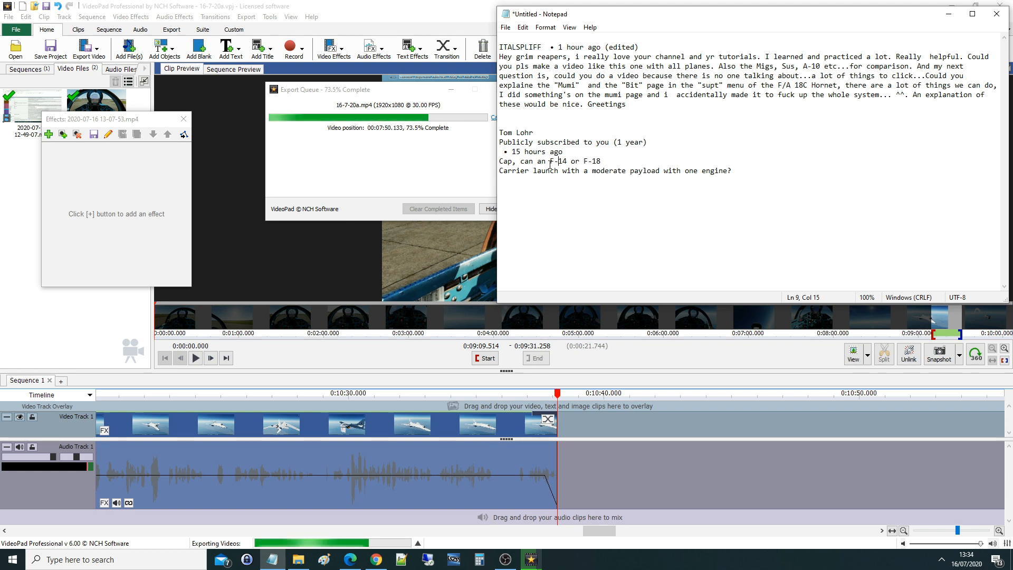
pyautogui.doubleClick(556, 161)
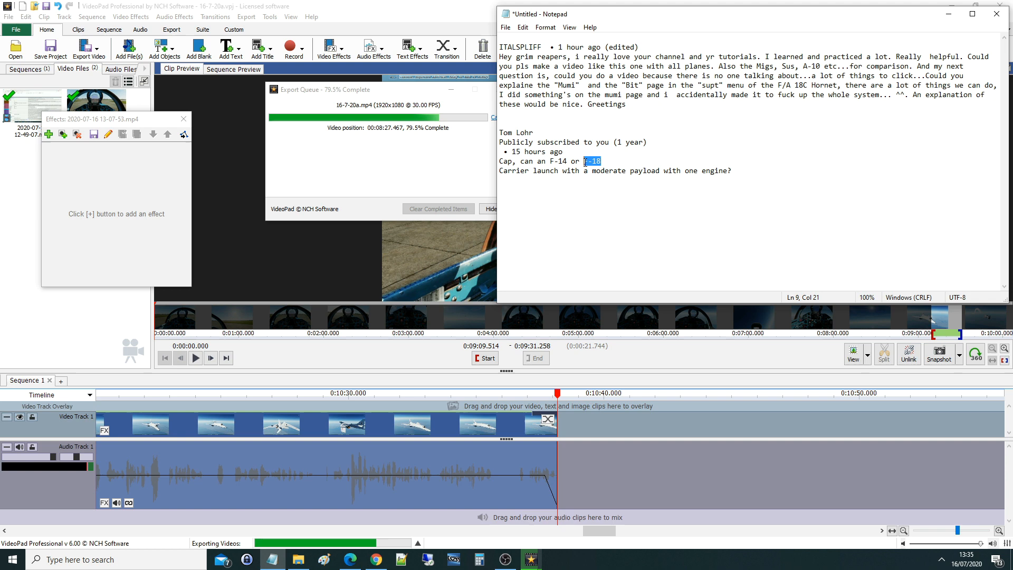
pyautogui.click(584, 161)
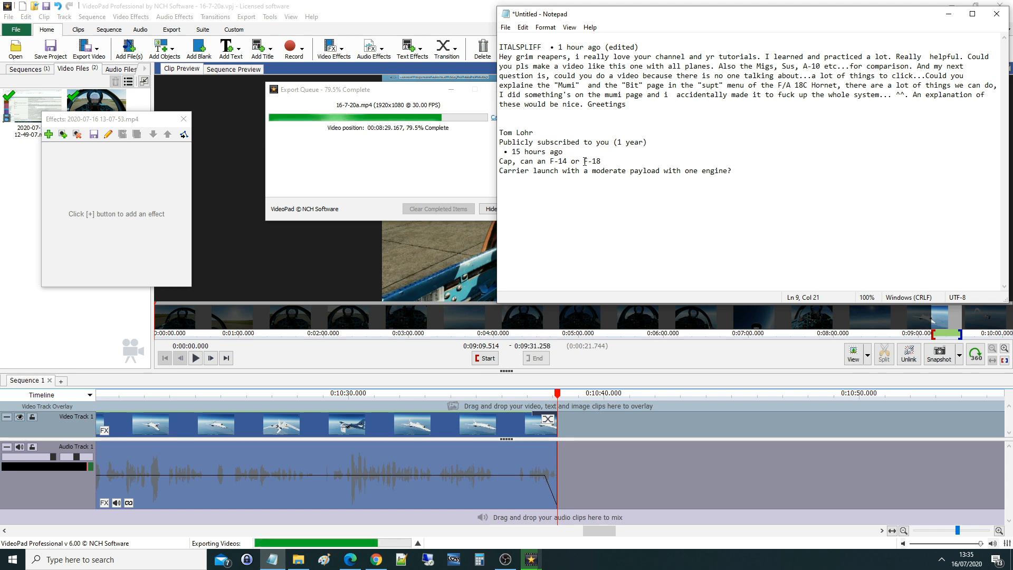
pyautogui.doubleClick(592, 160)
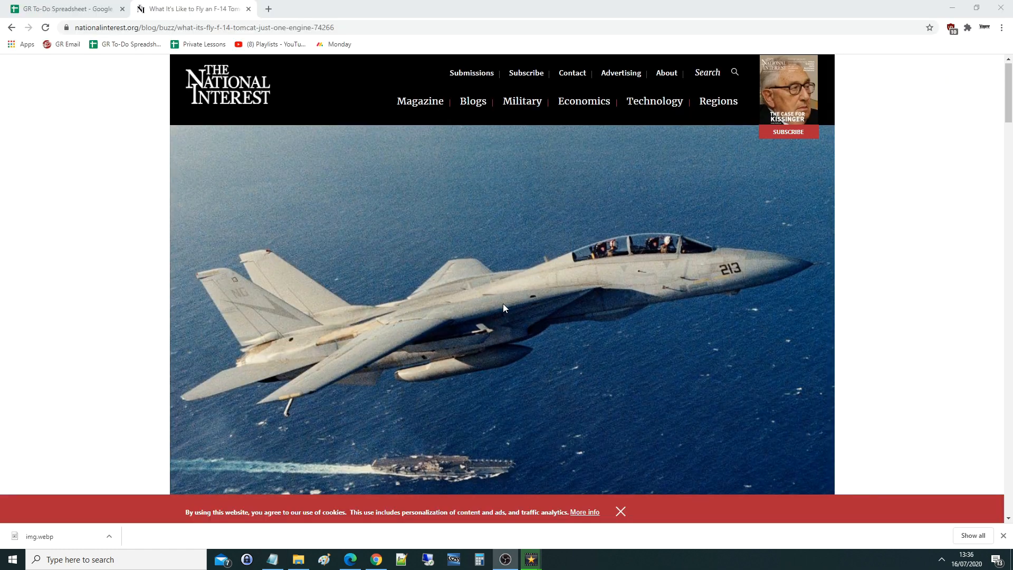
# Step: Scroll past the photo to the F-14 article's account of losing the left engine after launch
pyautogui.scroll(-3)
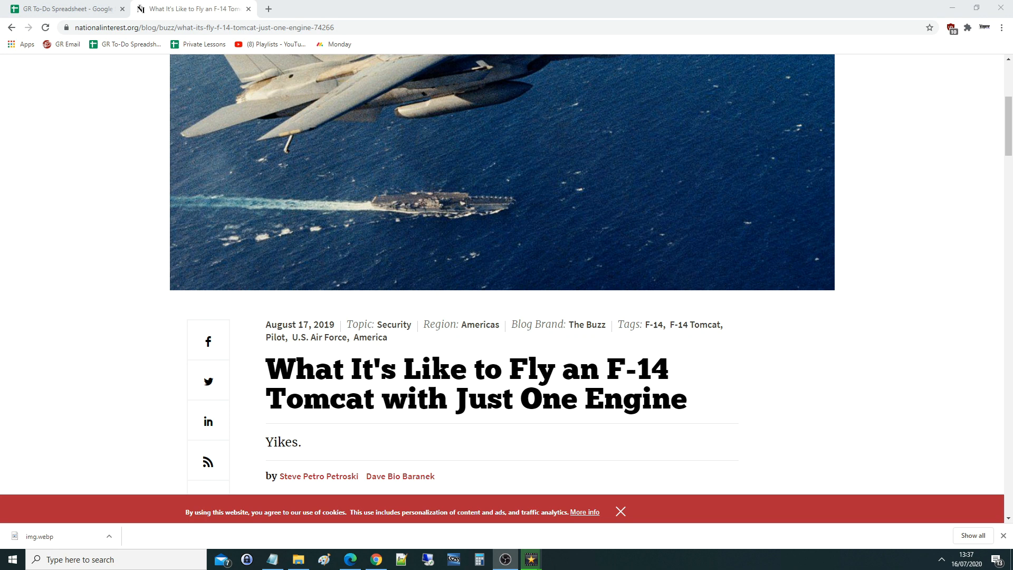
pyautogui.scroll(-3)
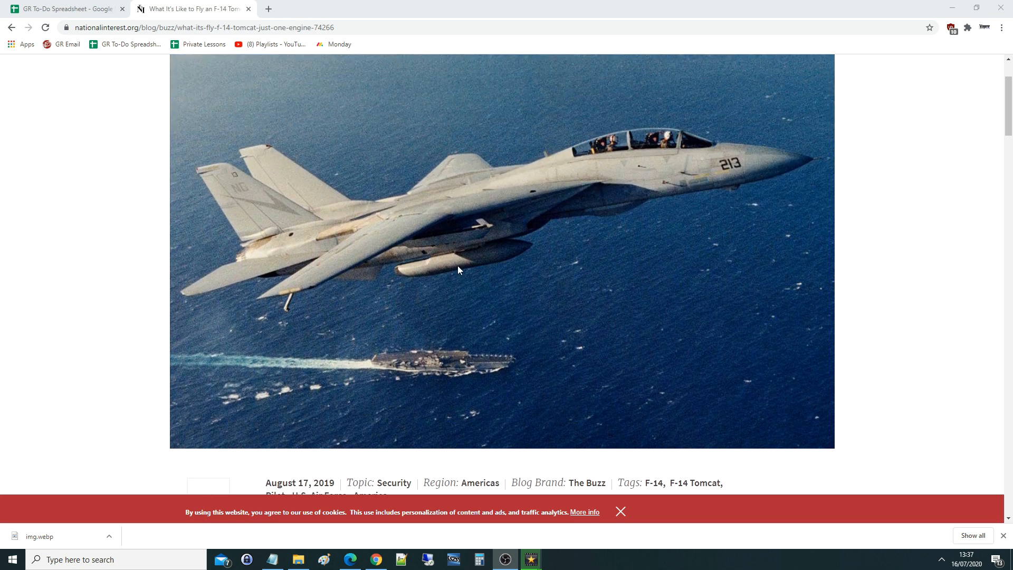
pyautogui.moveTo(483, 228)
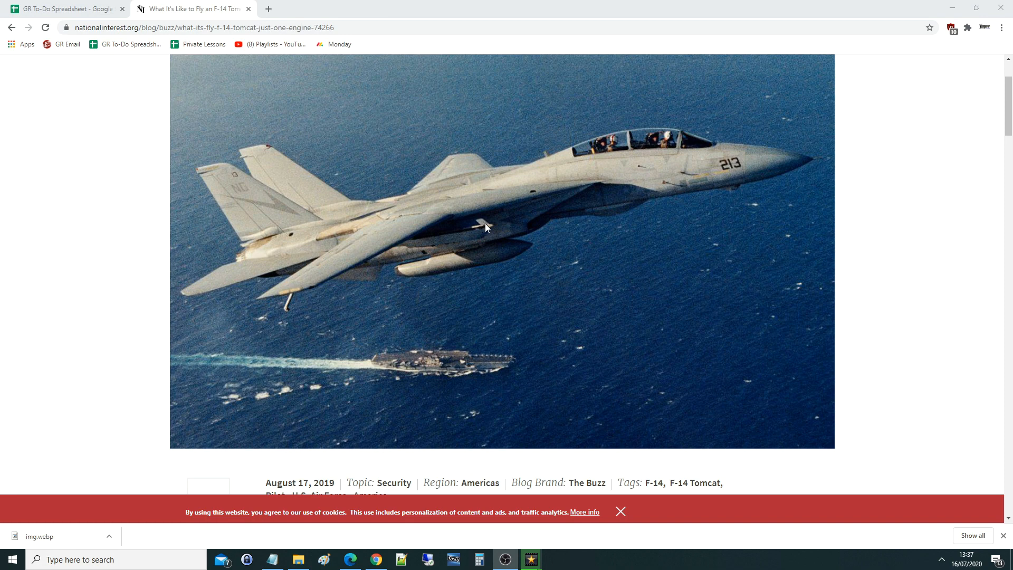
pyautogui.scroll(-3)
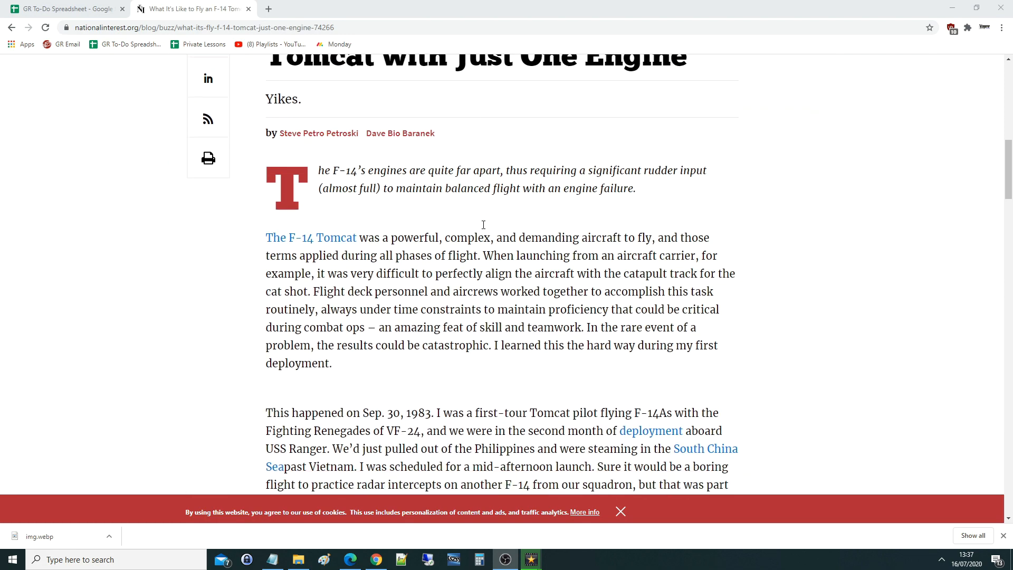
pyautogui.scroll(-3)
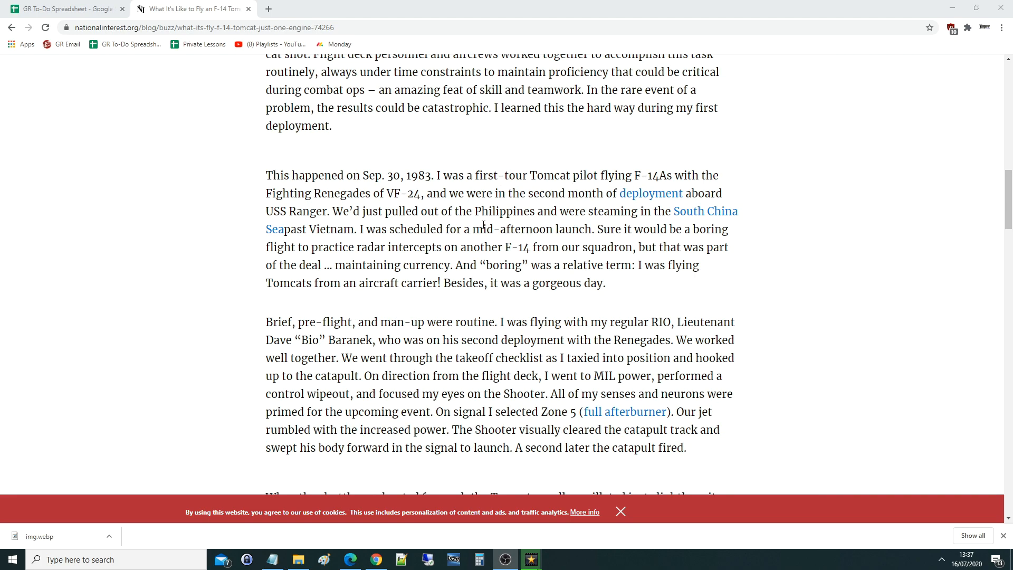
pyautogui.scroll(-3)
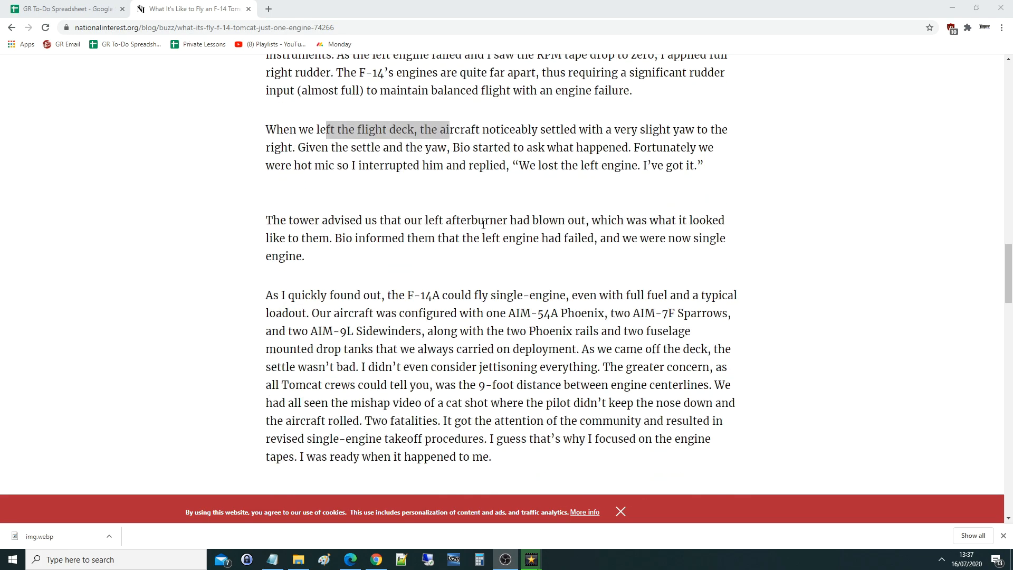
pyautogui.scroll(-3)
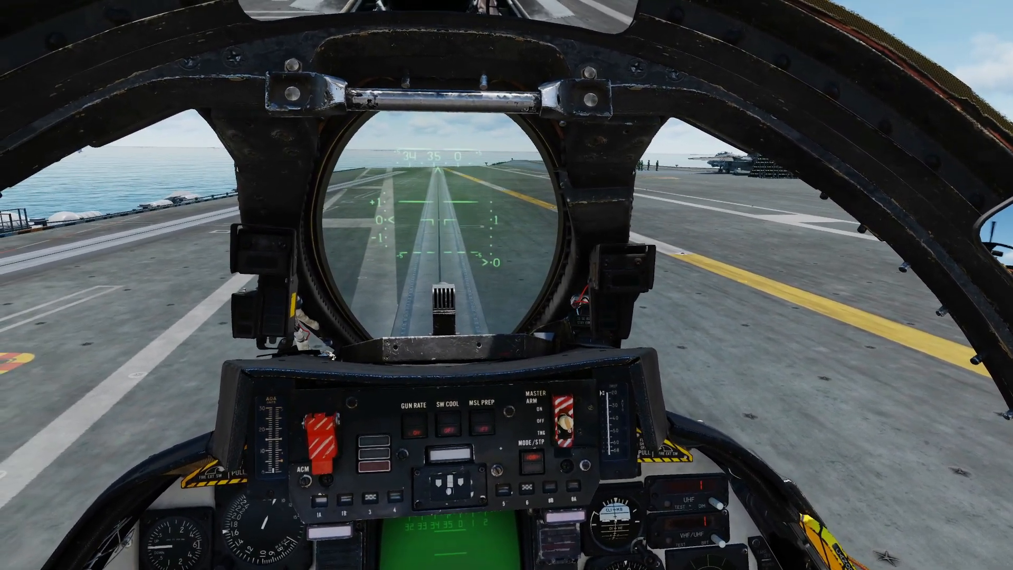
# Step: Switch away from the F-14 cockpit view on the catapult with F2
pyautogui.press('F2')
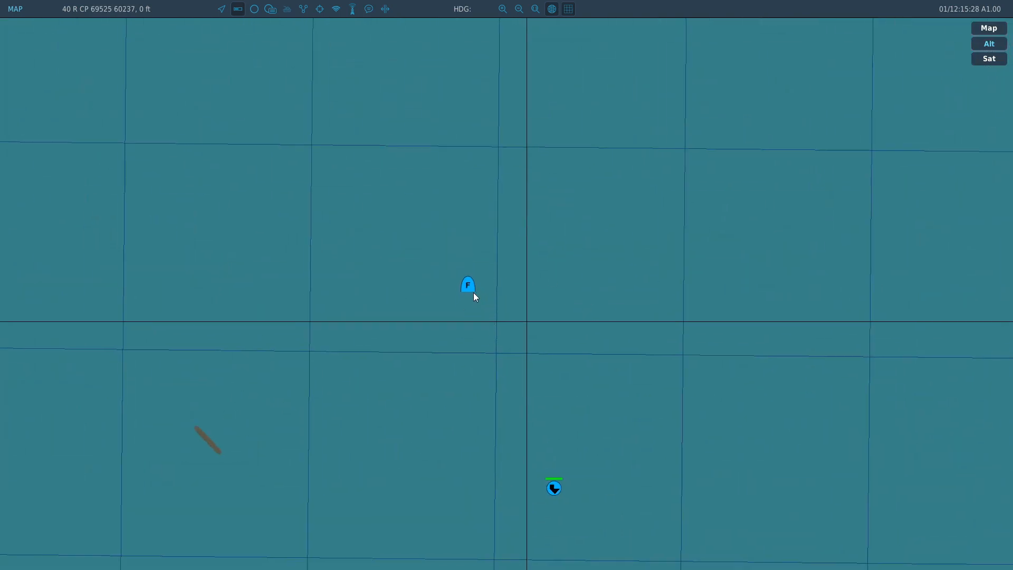
# Step: Select the F/A-18C Lot 20 icon to show altitude 1105, speed 202 and CAP task
pyautogui.click(468, 285)
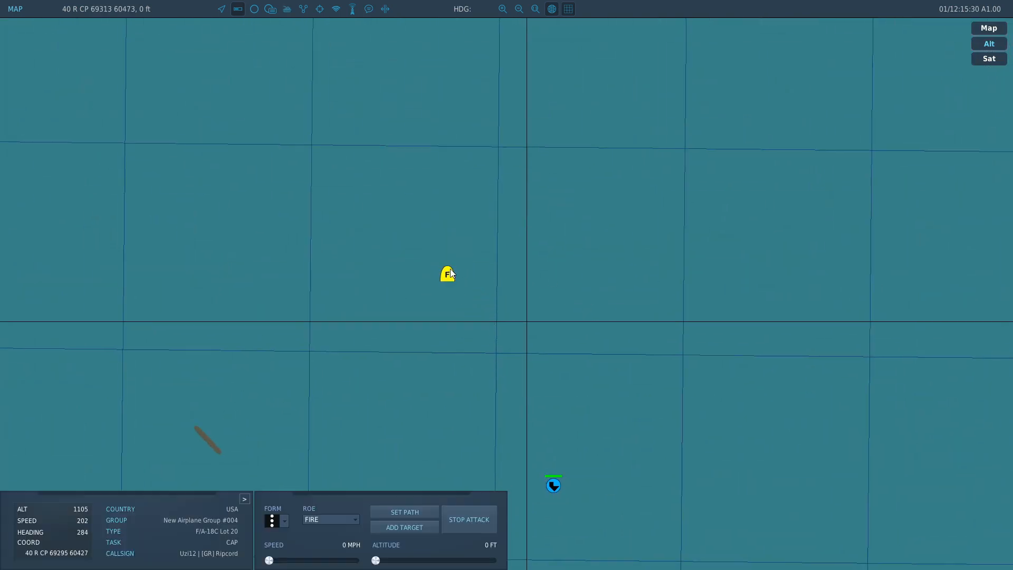